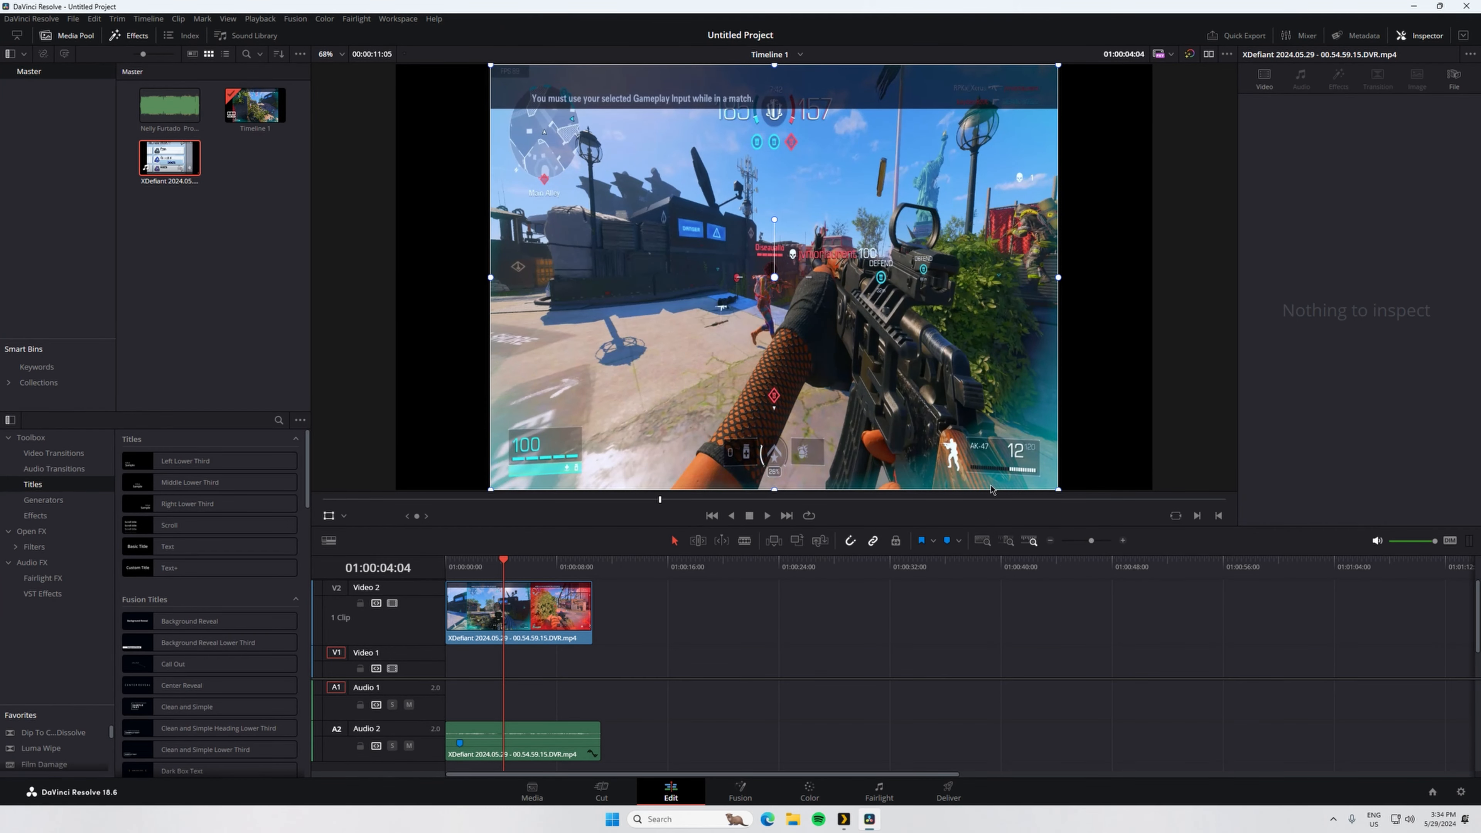
pyautogui.moveTo(463, 353)
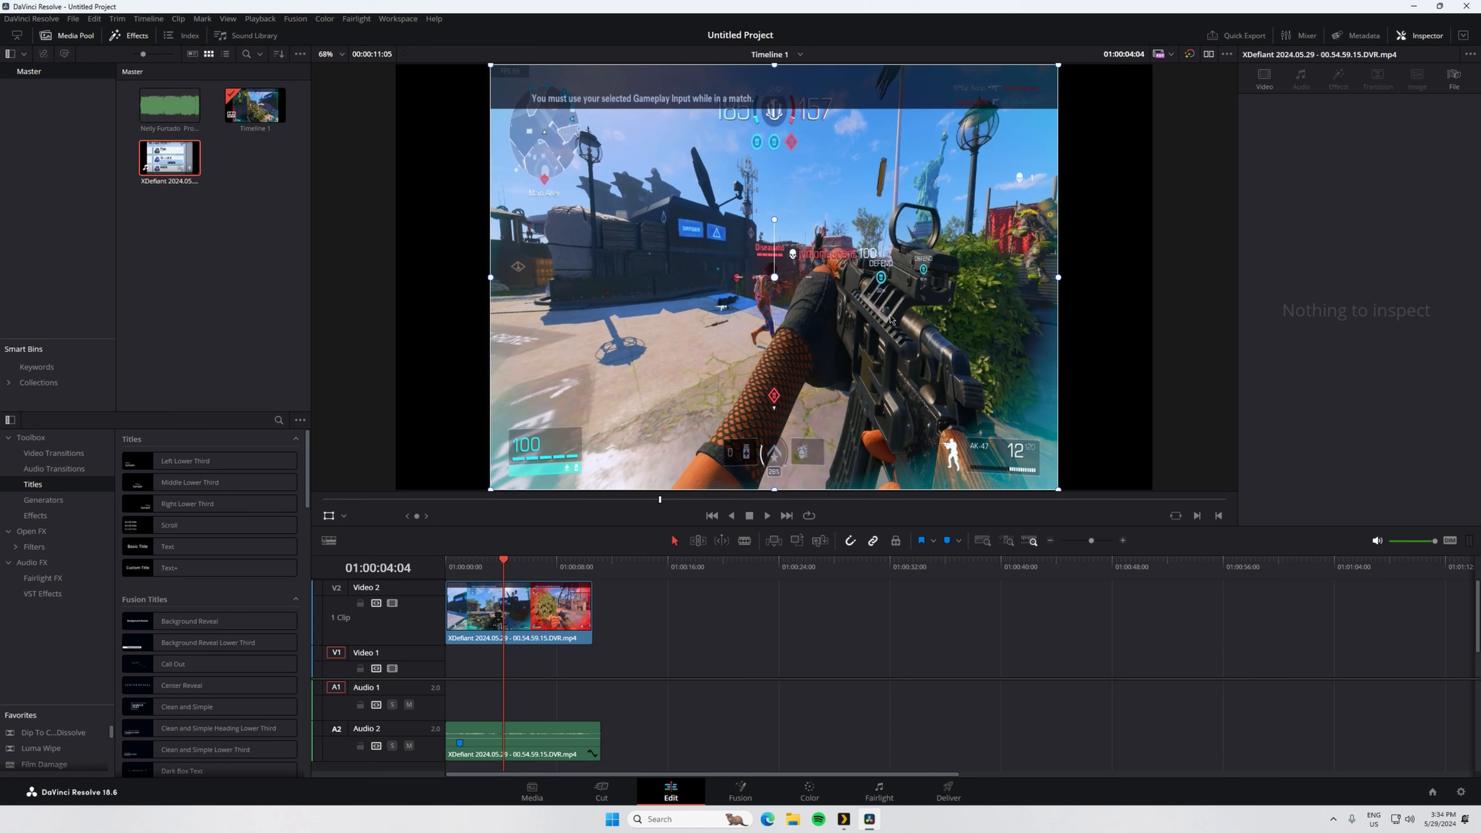
pyautogui.moveTo(1085, 293)
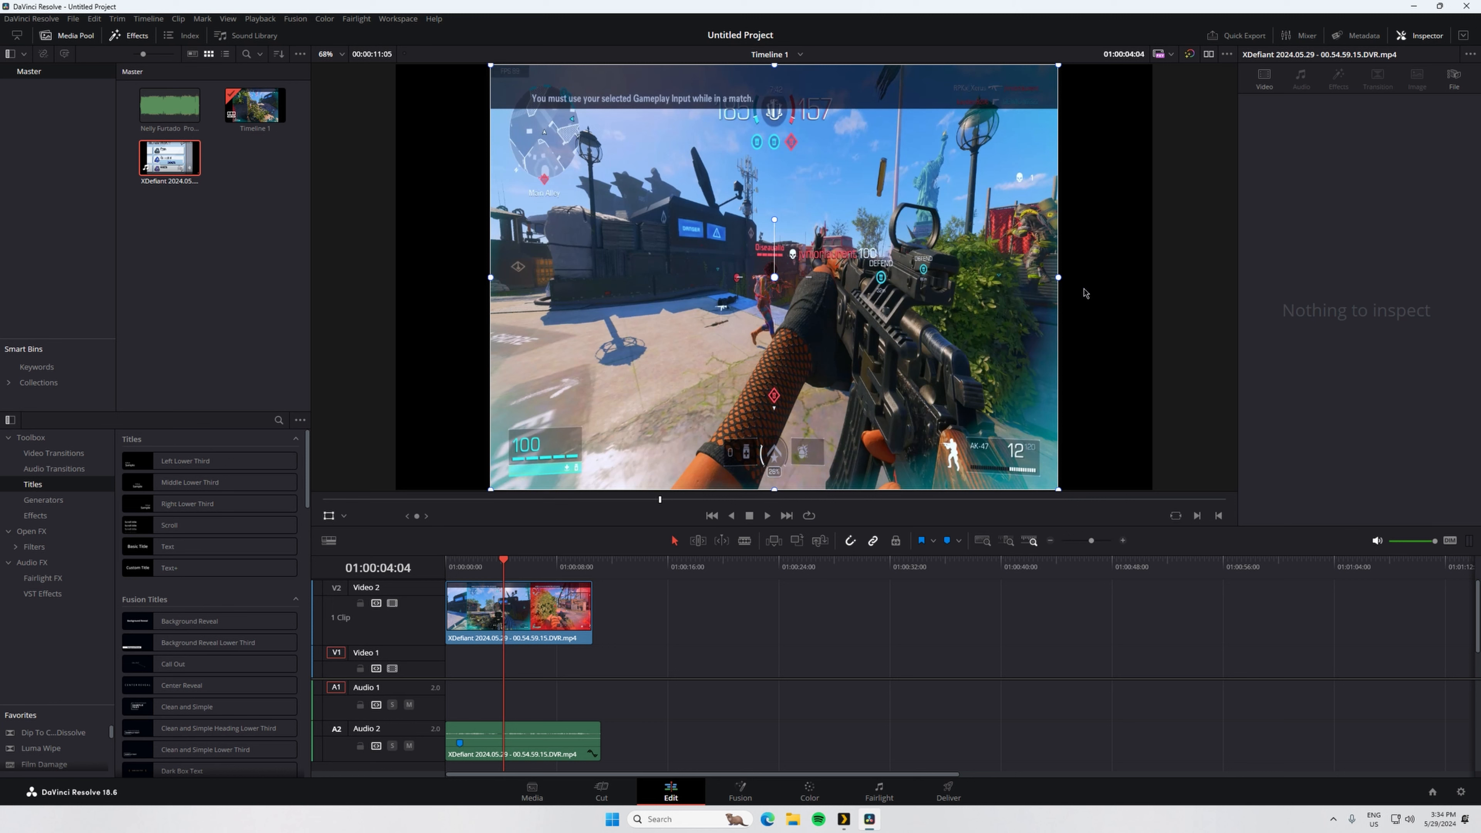
pyautogui.moveTo(865, 218)
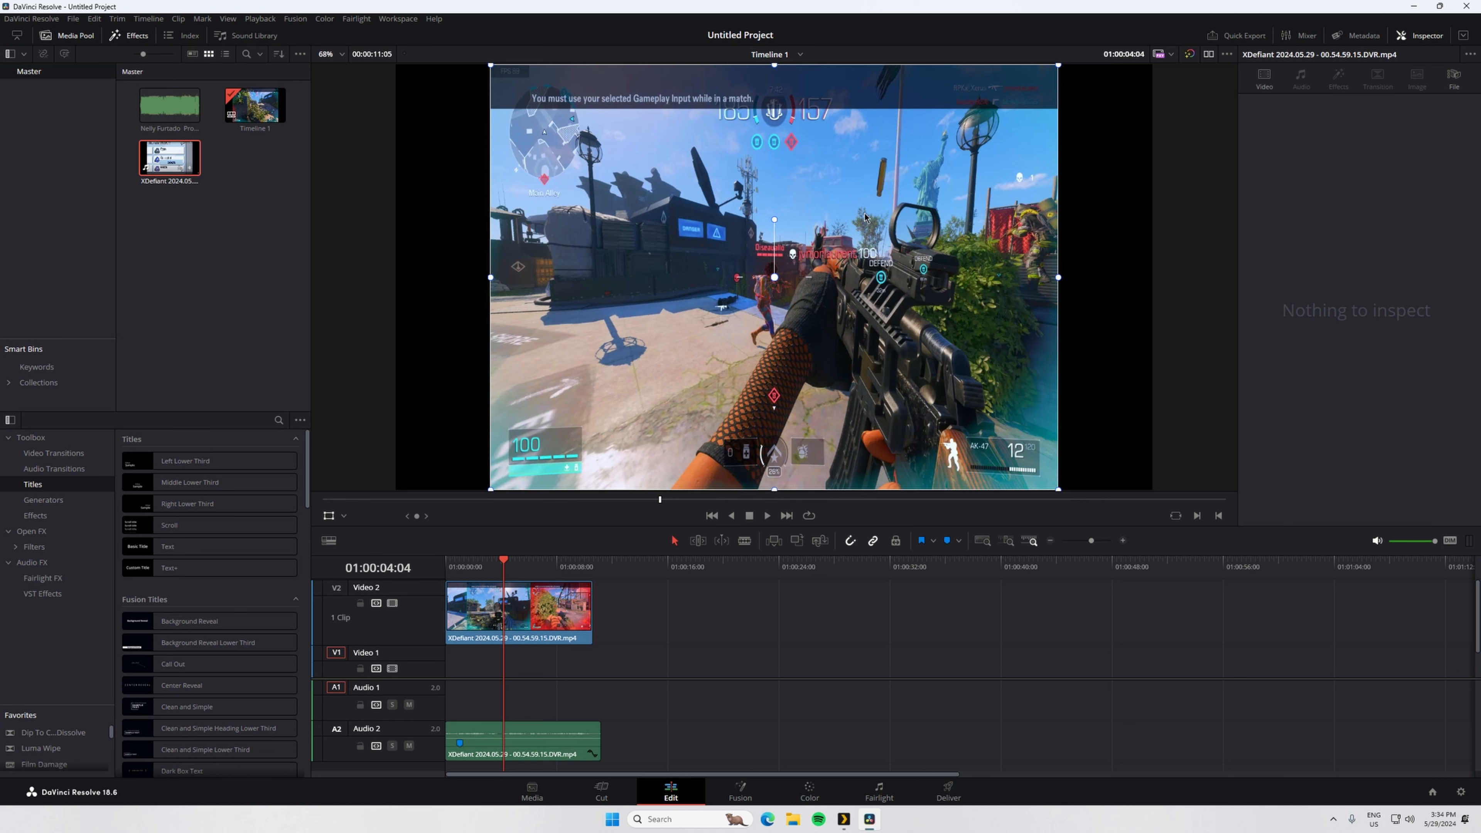
pyautogui.moveTo(1065, 288)
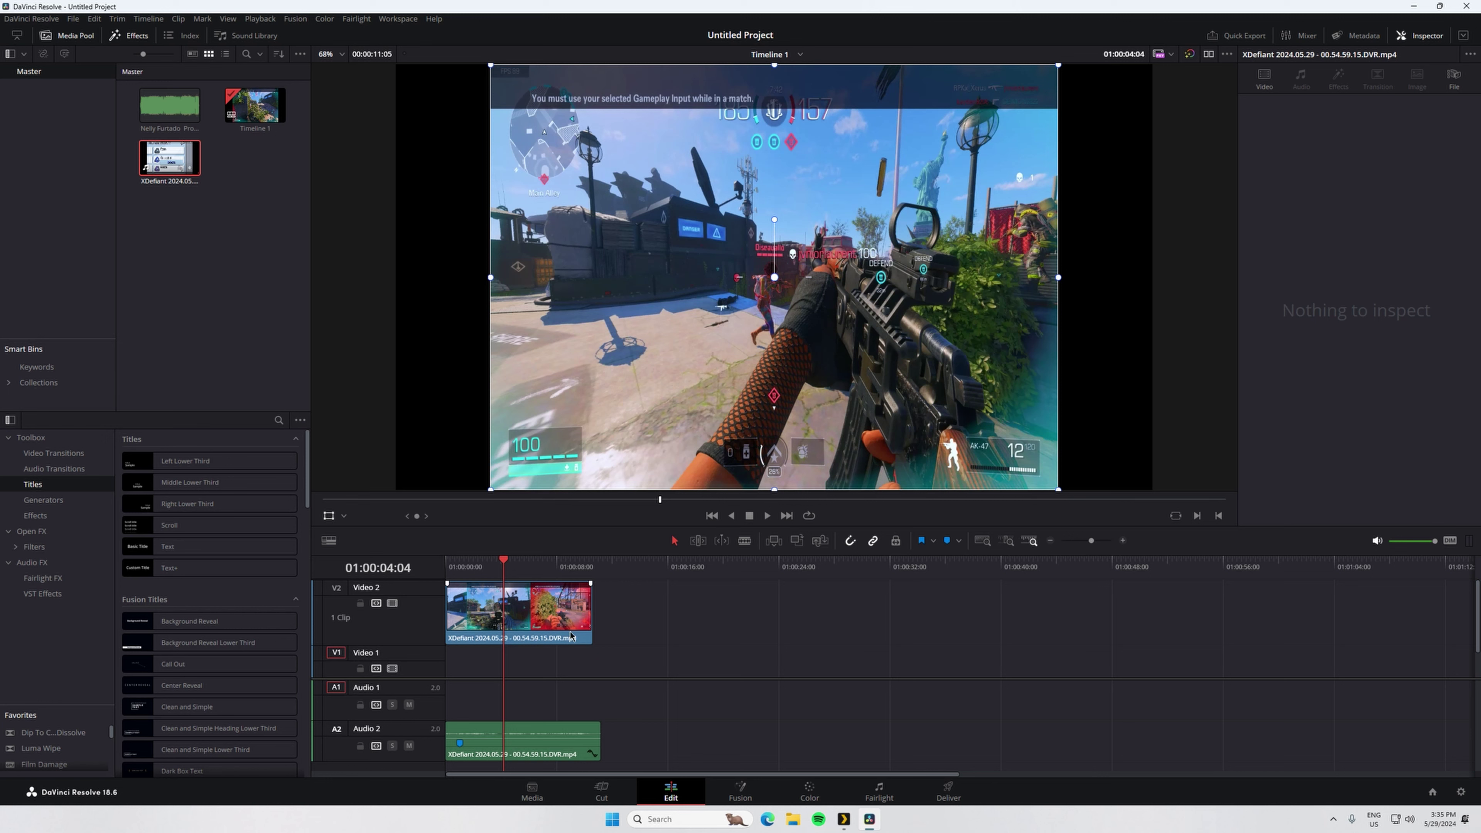
pyautogui.moveTo(564, 626)
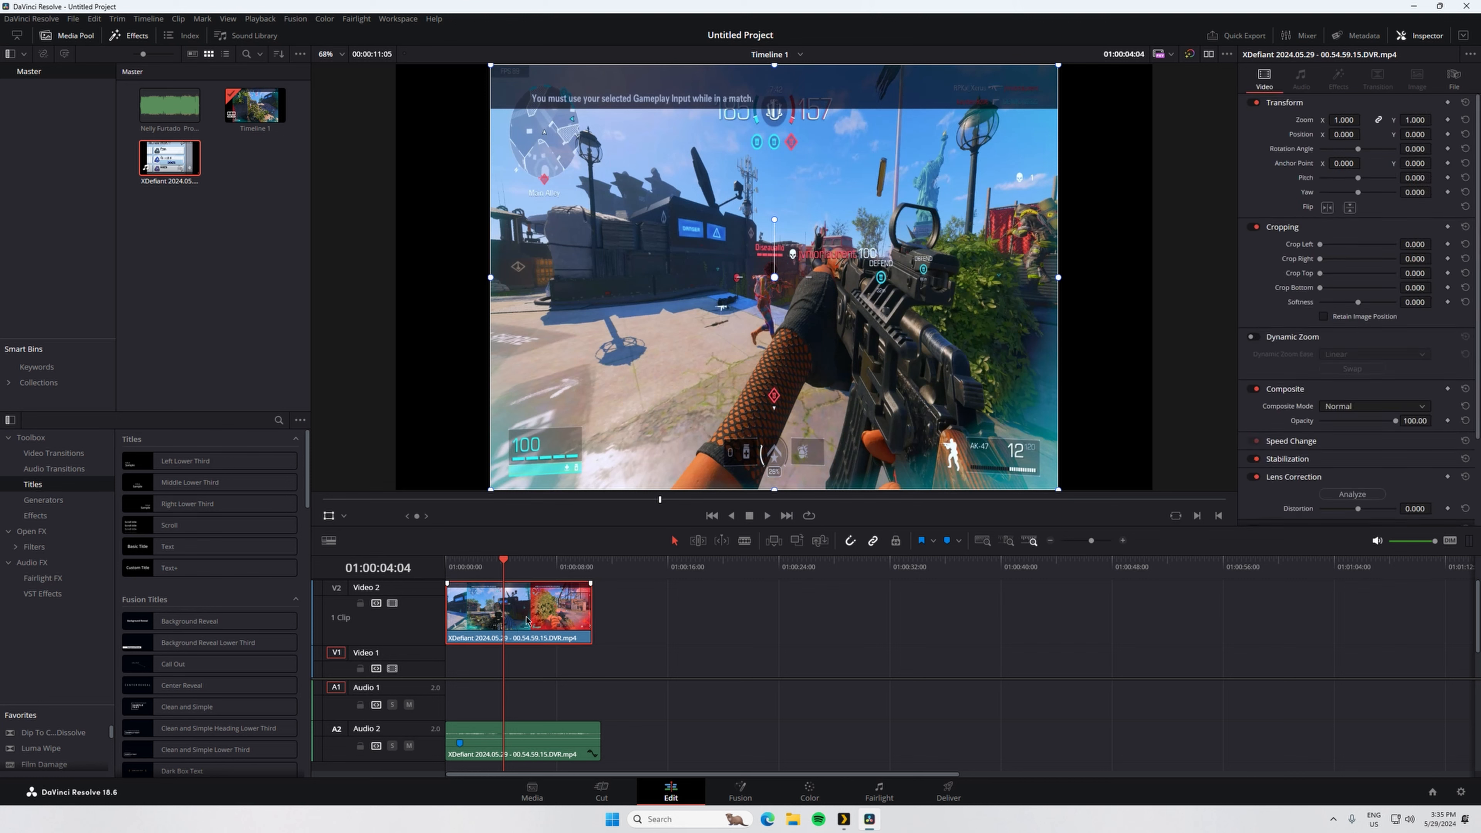
# Step: Show the viewer overlay mode list (Transform, Crop, Dynamic Zoom and others)
pyautogui.click(491, 563)
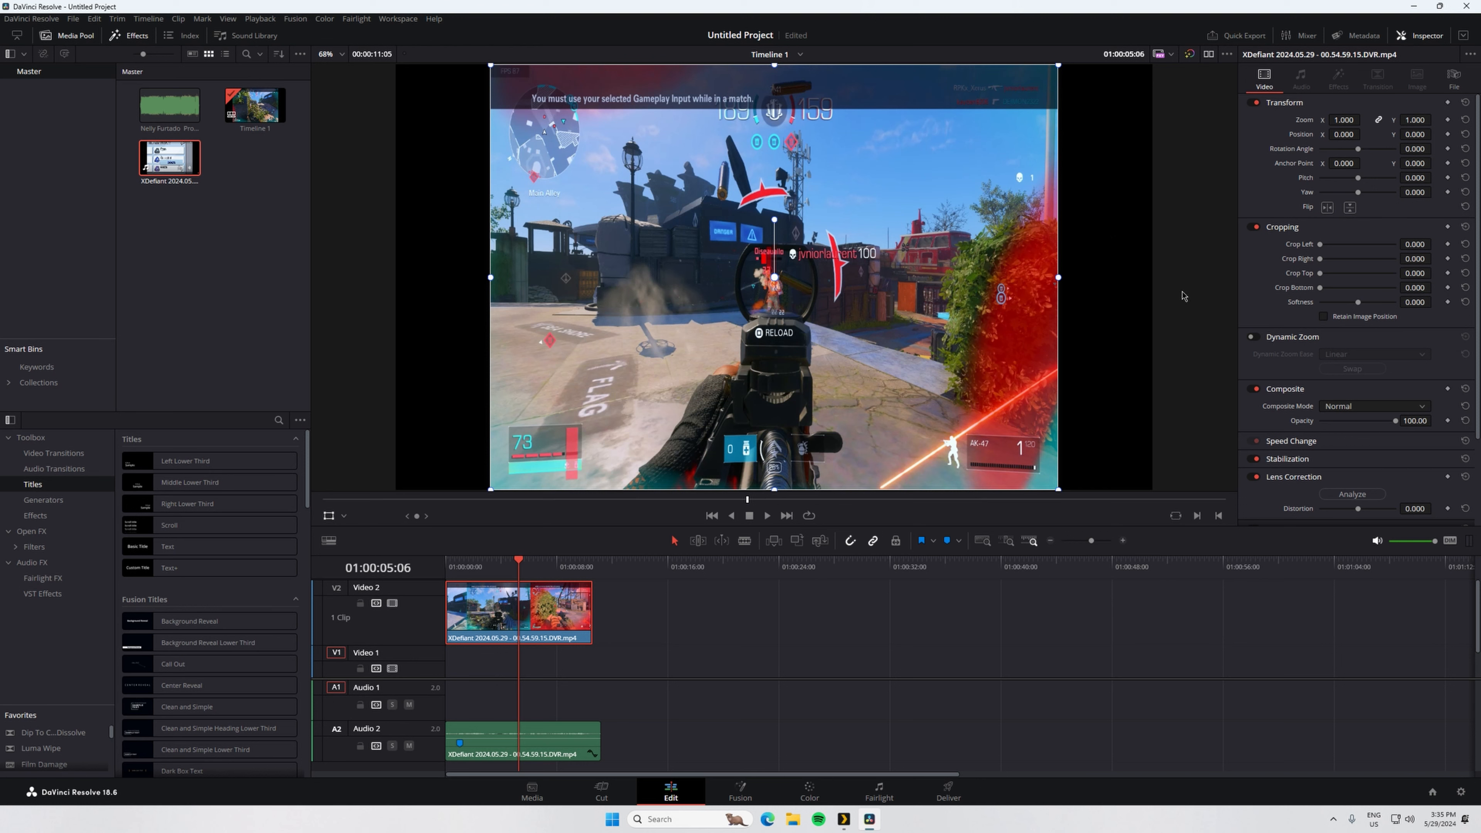
pyautogui.moveTo(471, 701)
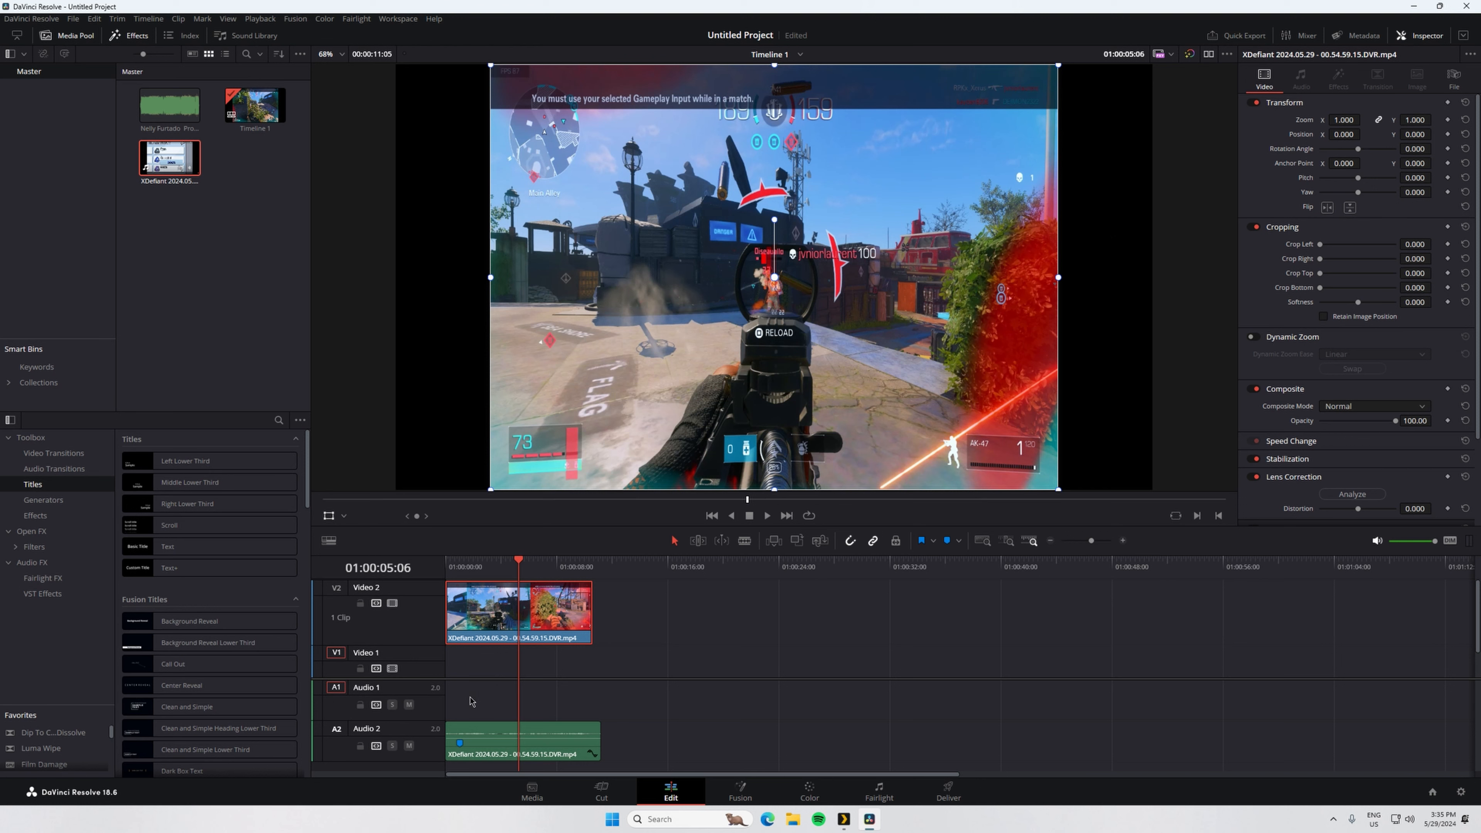
pyautogui.moveTo(344, 520)
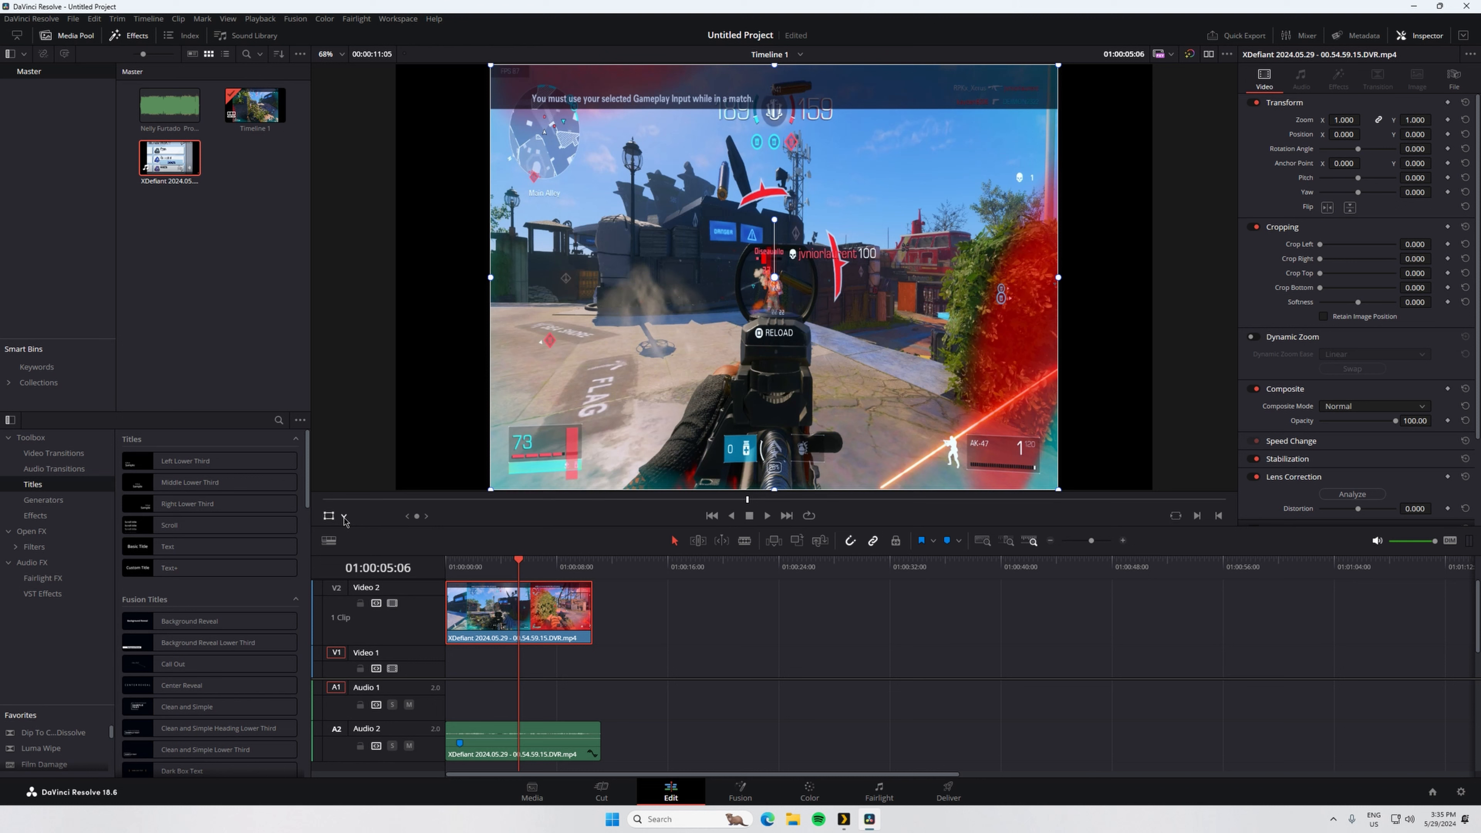
pyautogui.moveTo(344, 516)
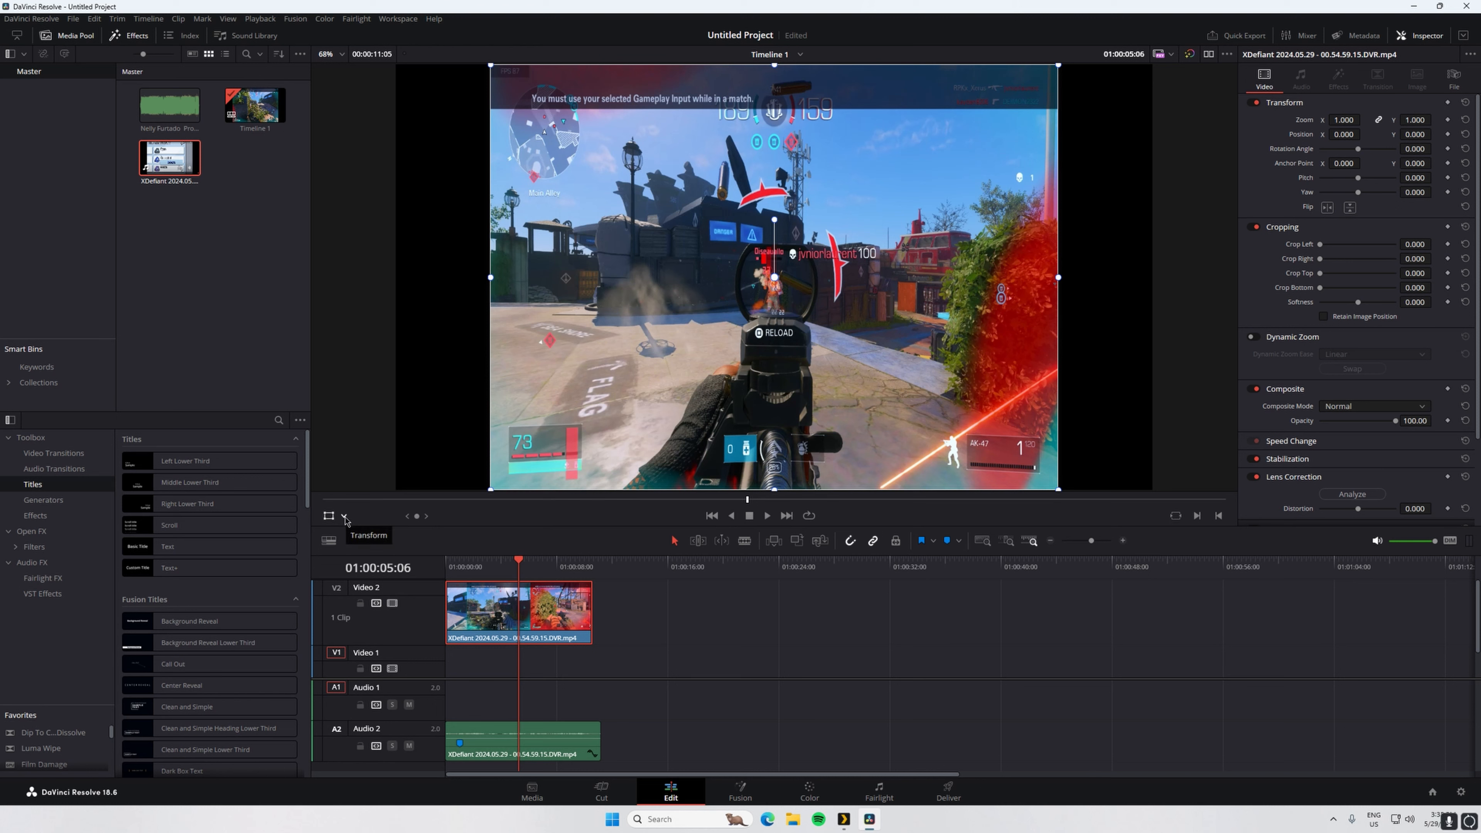
pyautogui.moveTo(346, 521)
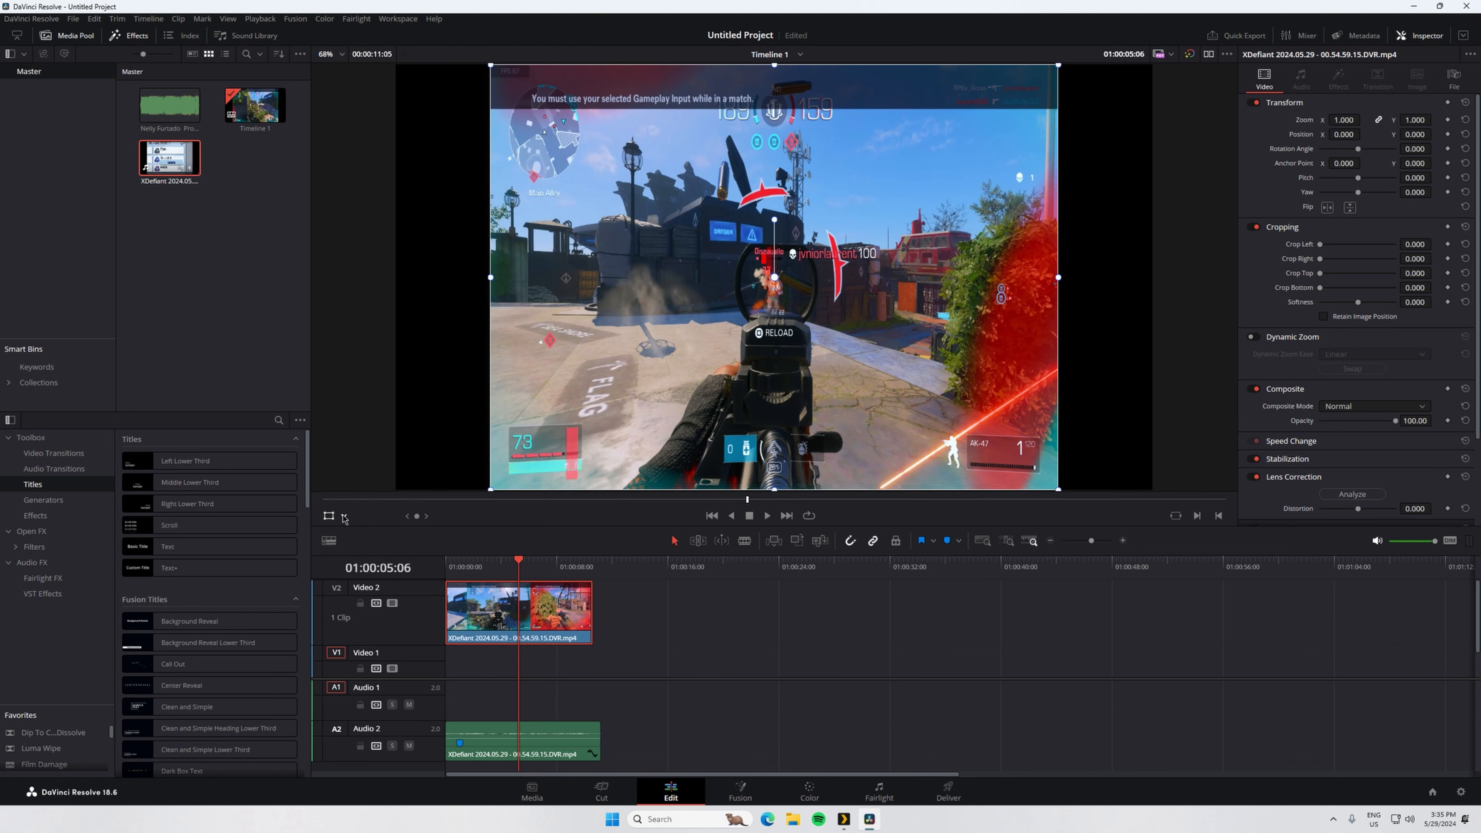
pyautogui.click(343, 516)
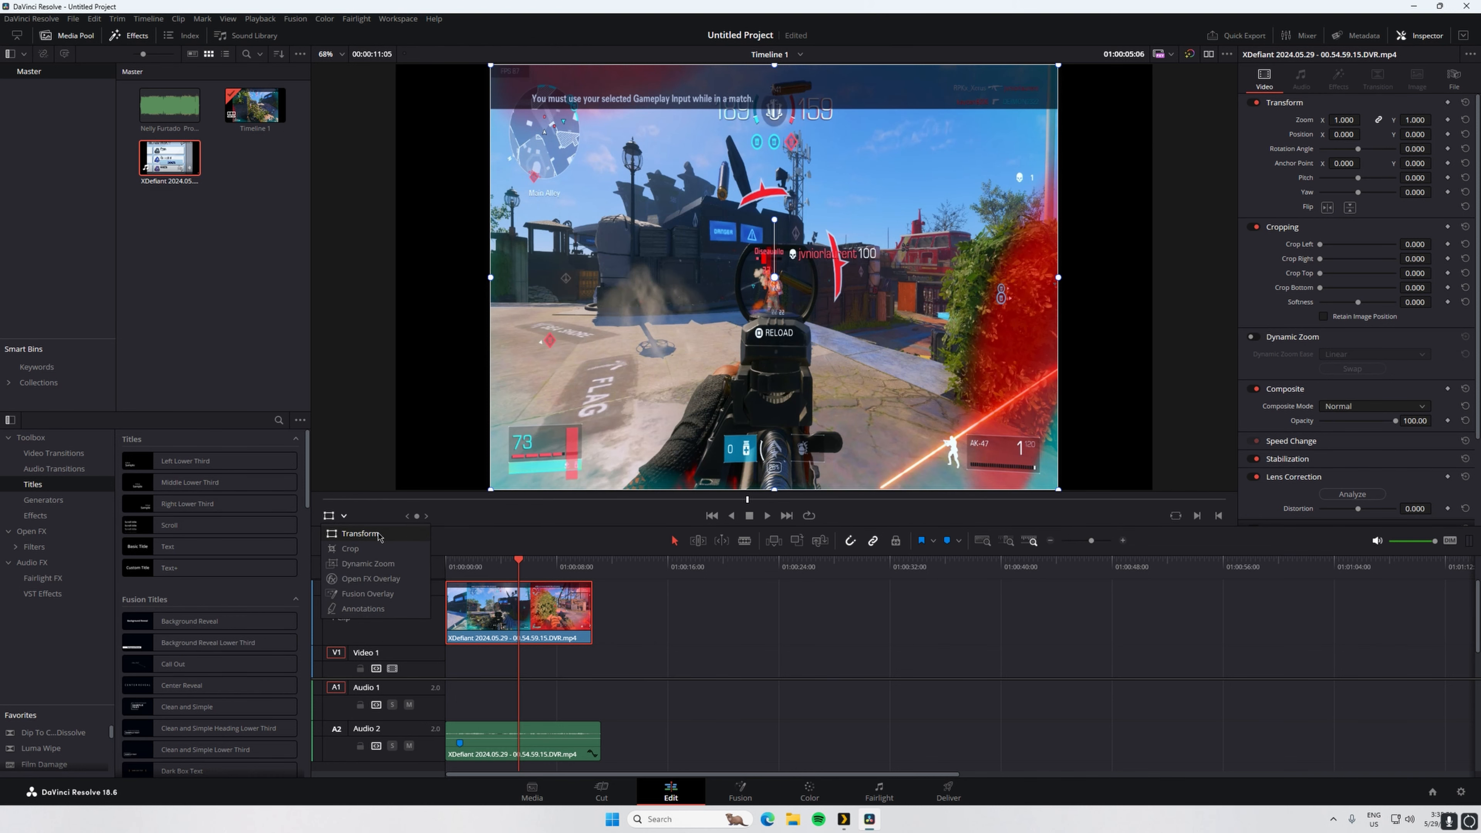